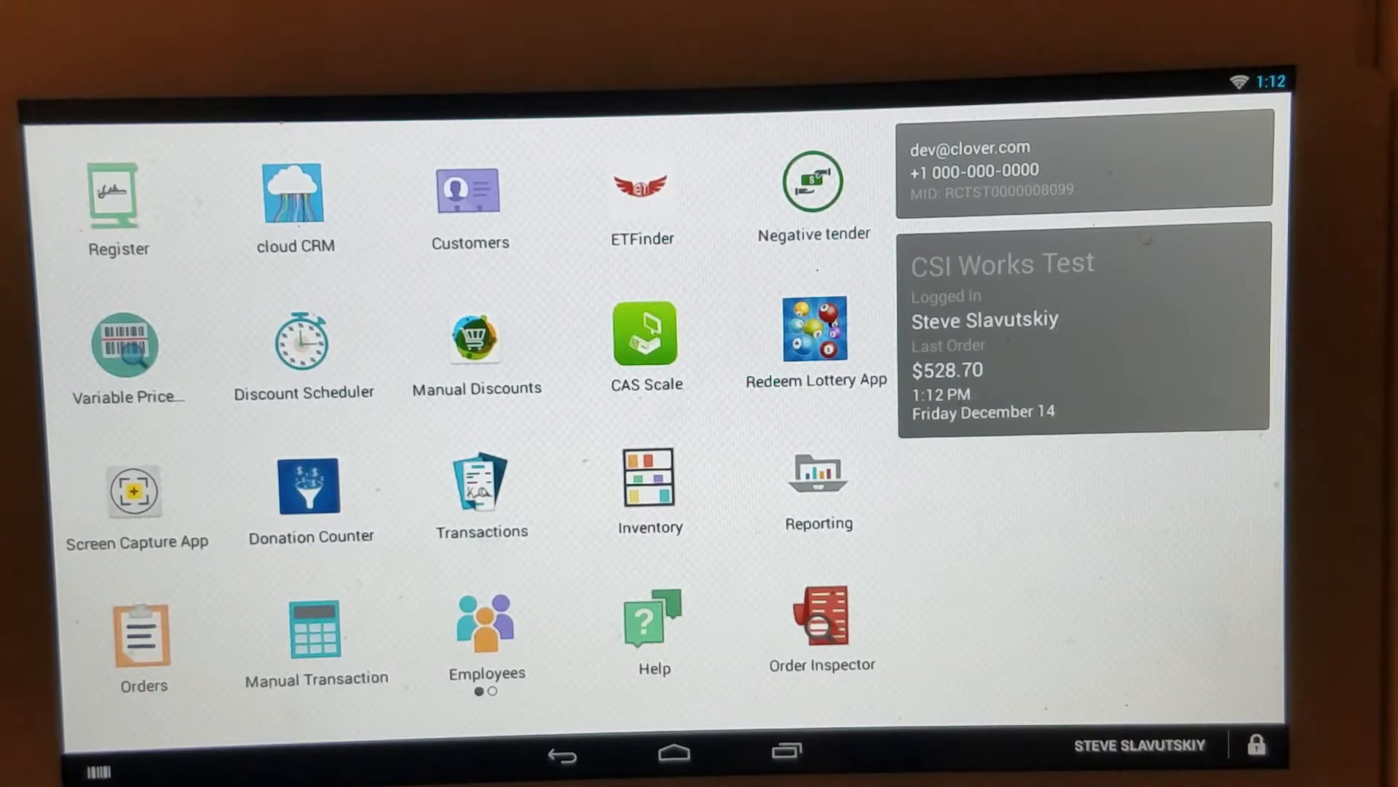
- Launch the Manual Discounts app from the Clover home screen
{"action": "left_click", "coordinate": [474, 336]}
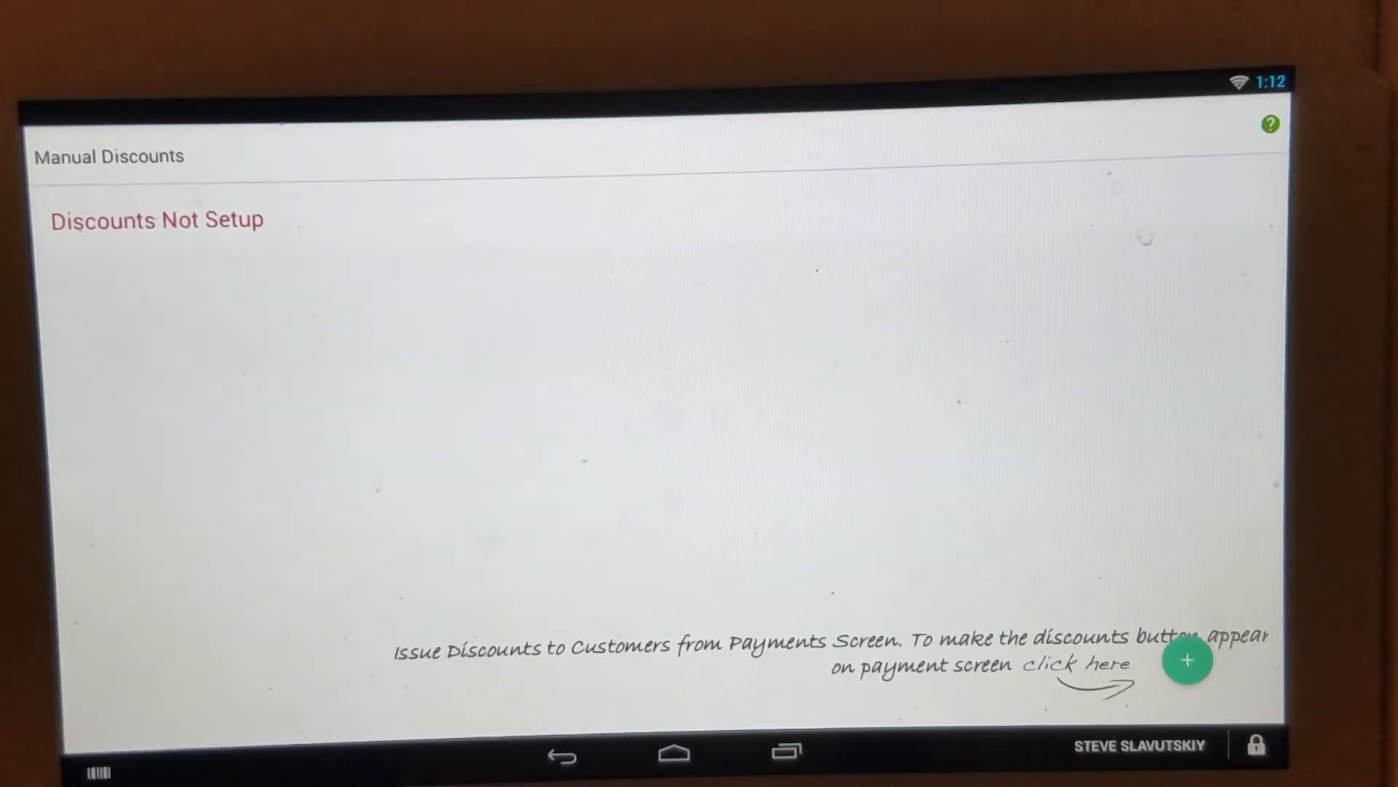
- Add a payment-screen button labelled 'Issue discount' using a list of pre-defined discounts
{"action": "left_click", "coordinate": [1186, 660]}
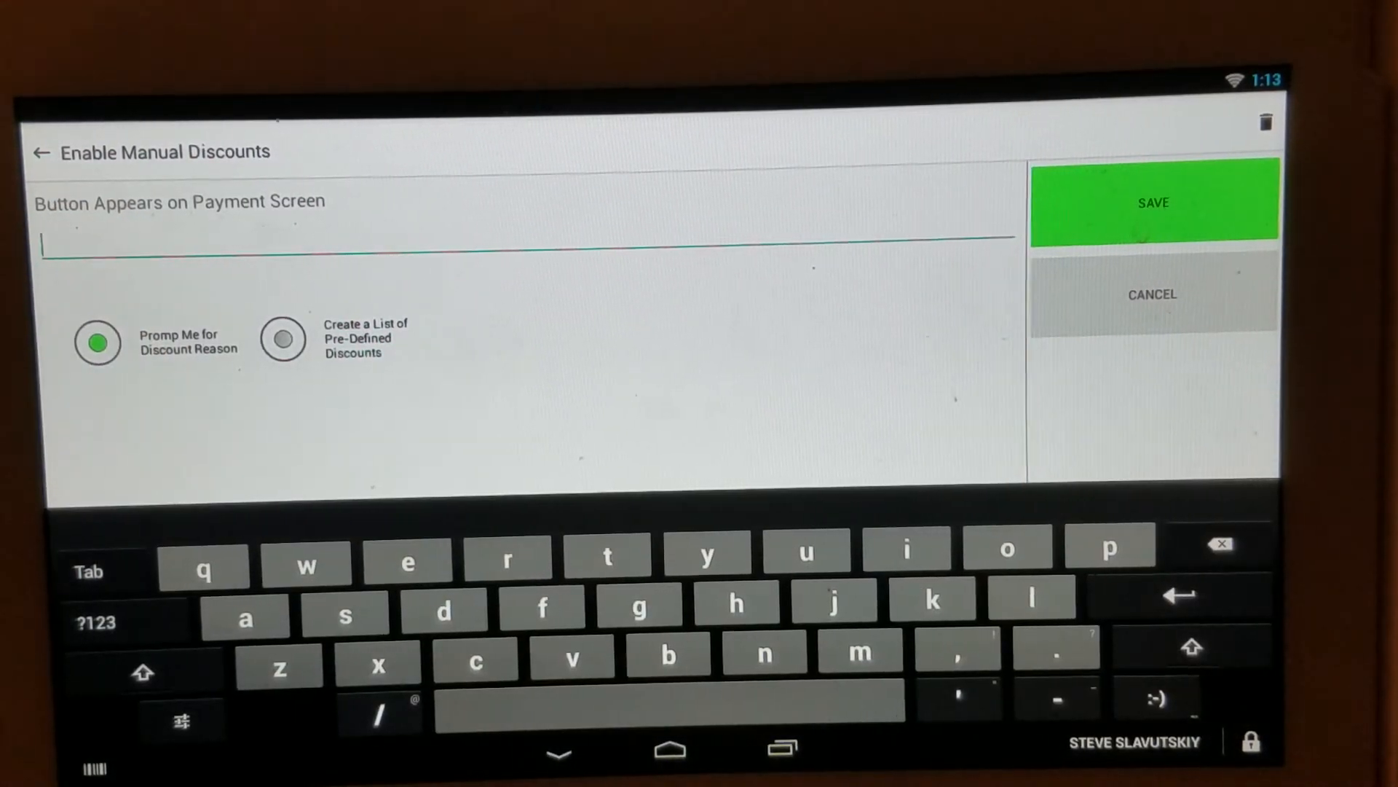
{"action": "type", "text": "Issue discount"}
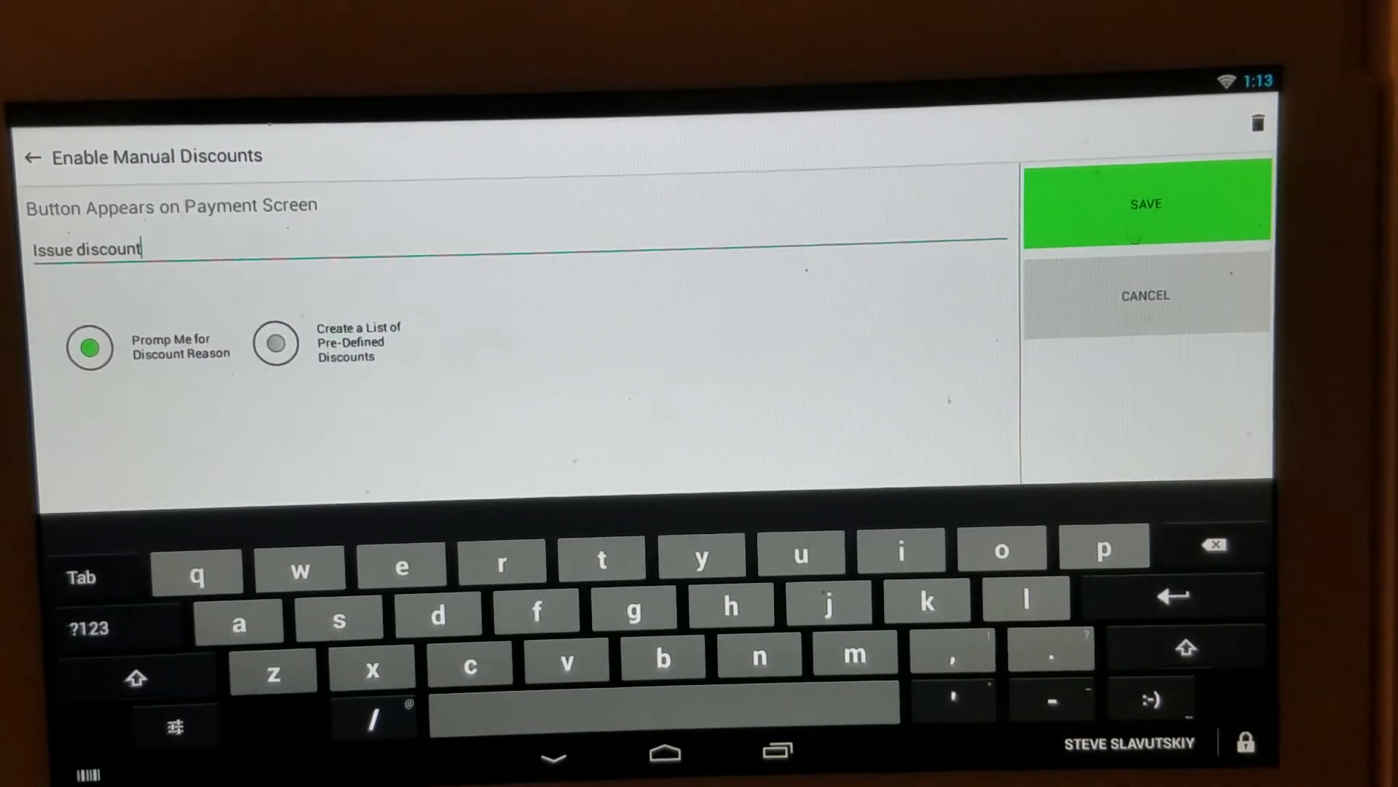
{"action": "left_click", "coordinate": [276, 344]}
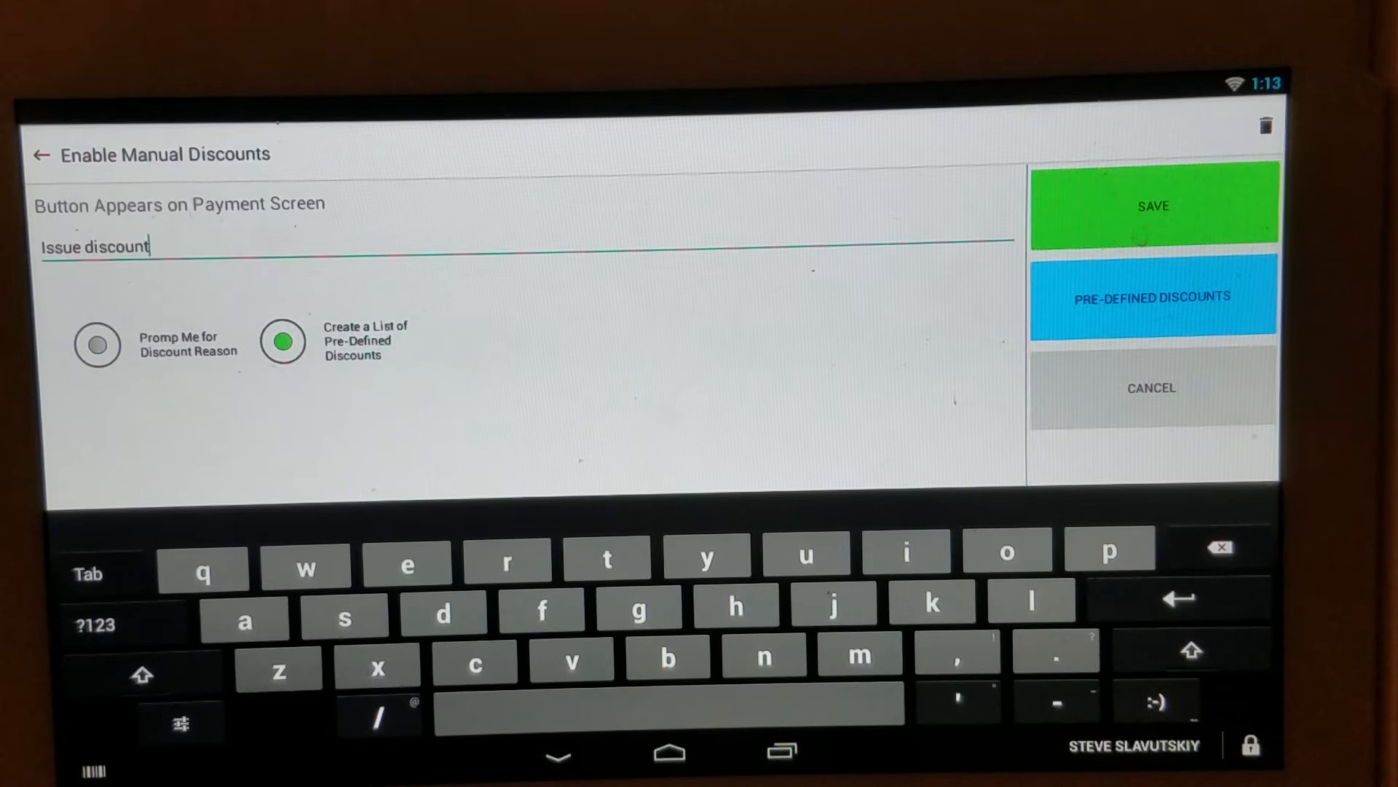
{"action": "left_click", "coordinate": [1152, 207]}
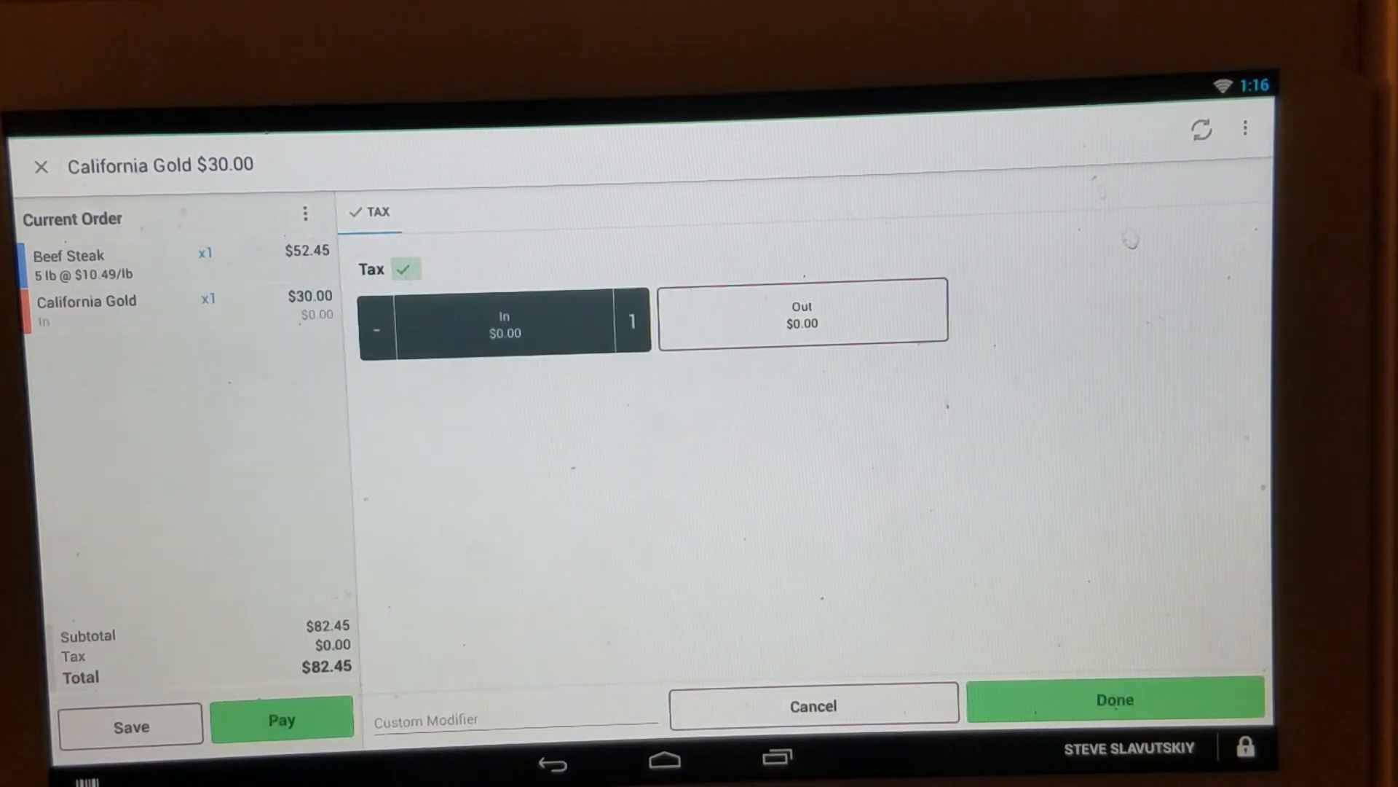
- Confirm the California Gold options and return to the Register product list
{"action": "left_click", "coordinate": [1116, 699]}
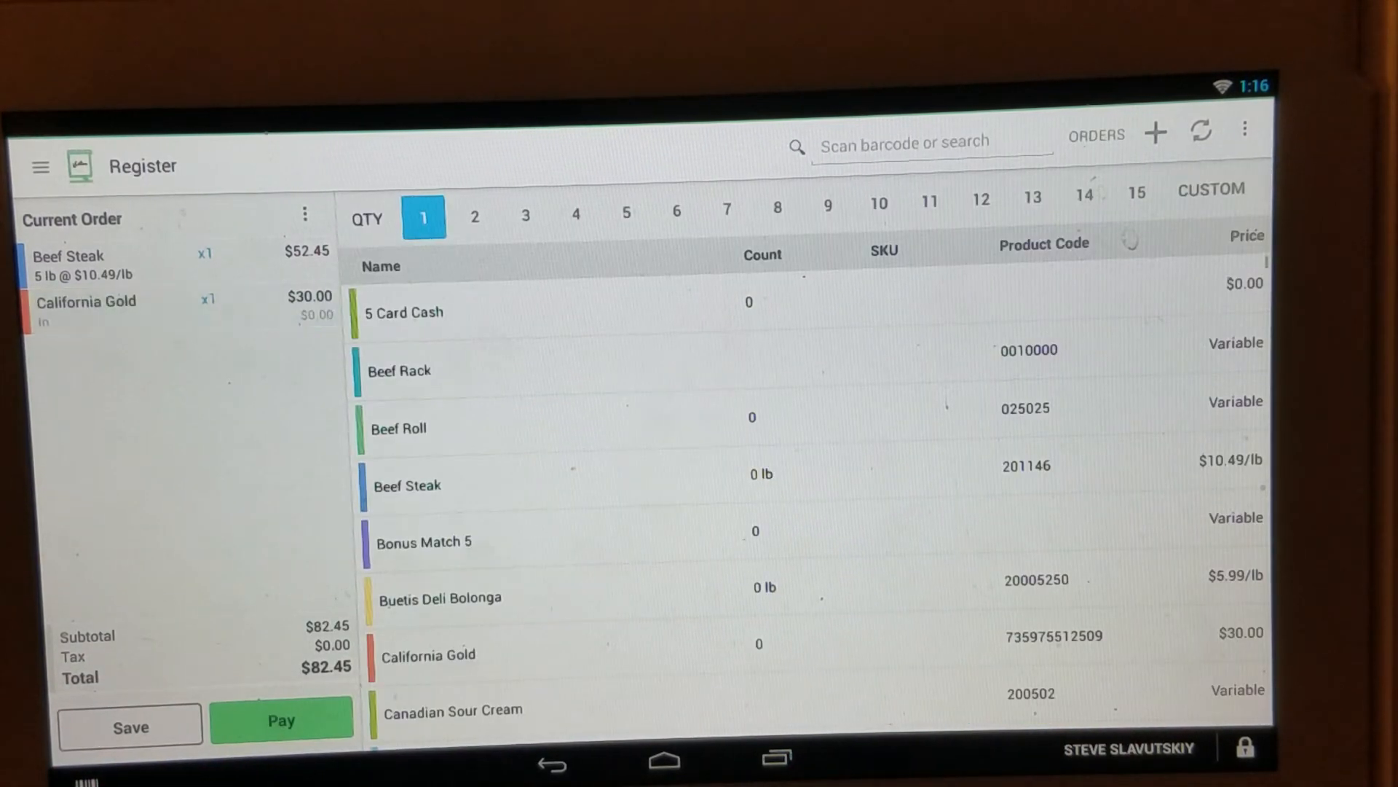